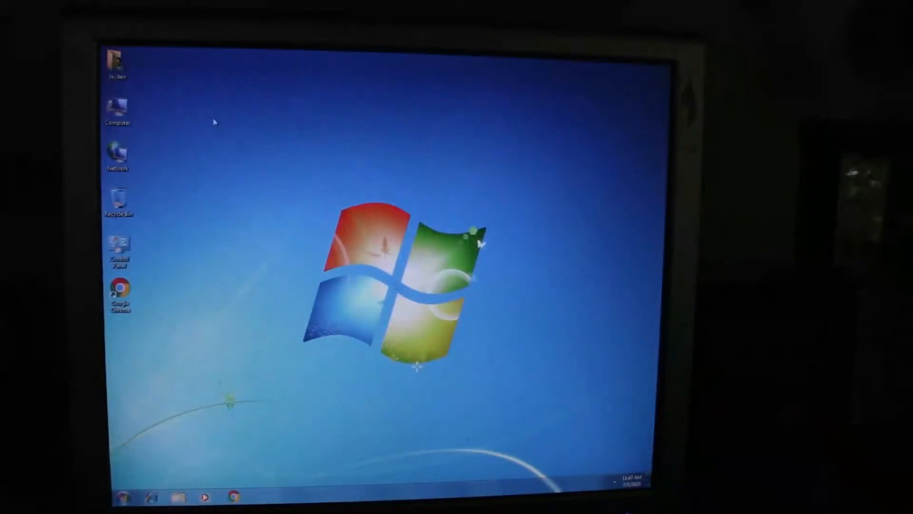
View Local Disk C: in the Computer window and launch Computer Management
click(118, 110)
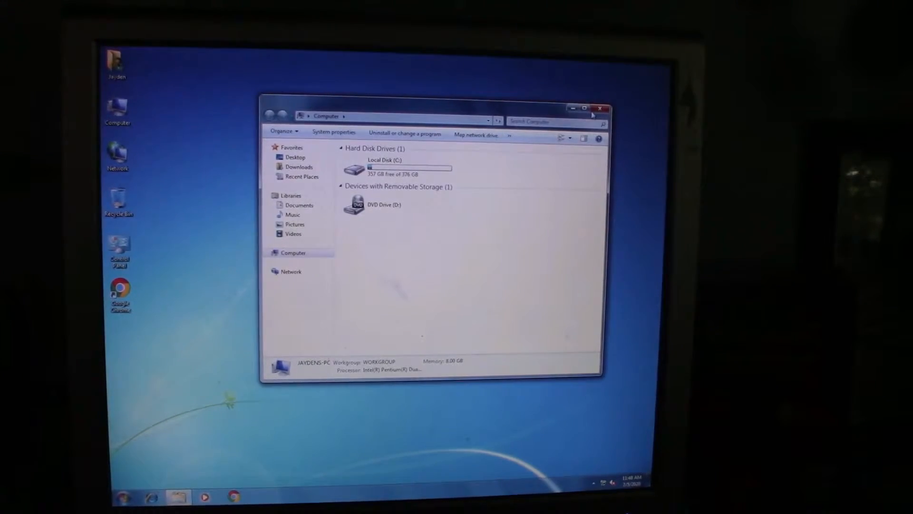
click(600, 108)
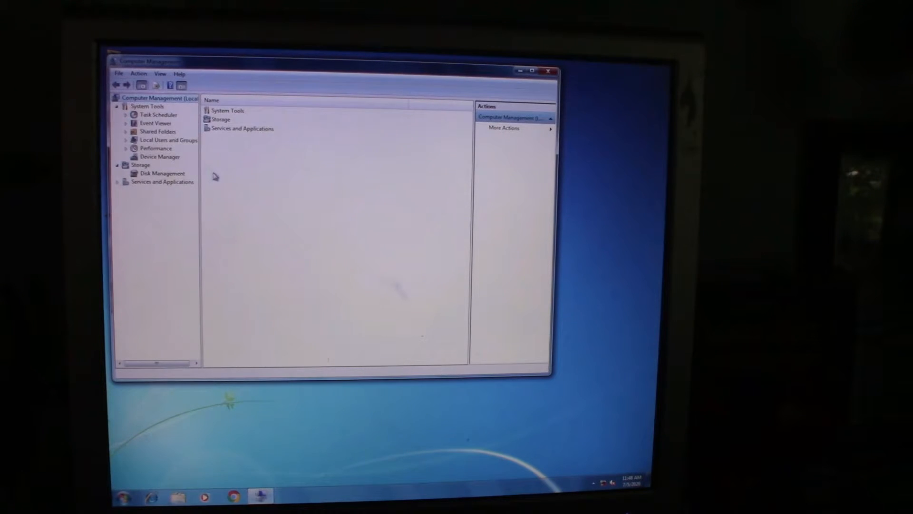
Review Disk 0 at 465.76 GB with C: at 465.66 GB in Disk Management, then close the console
click(162, 173)
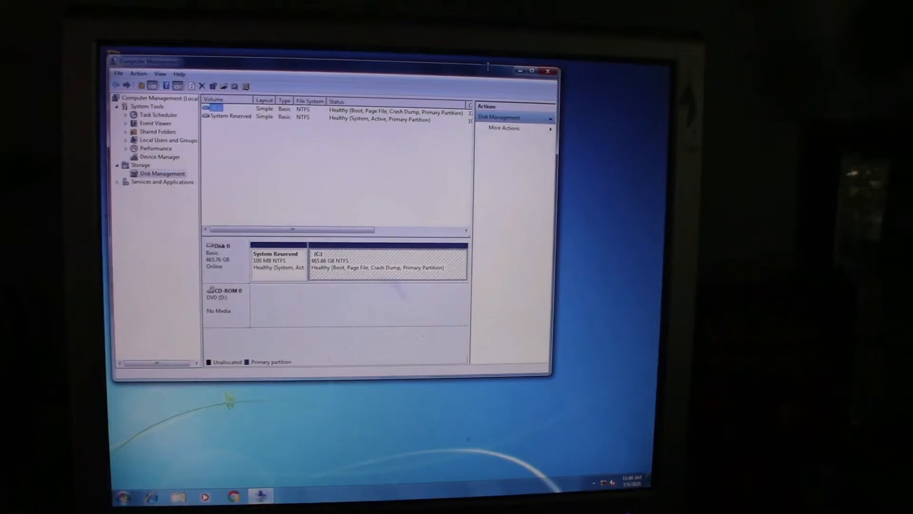
click(550, 69)
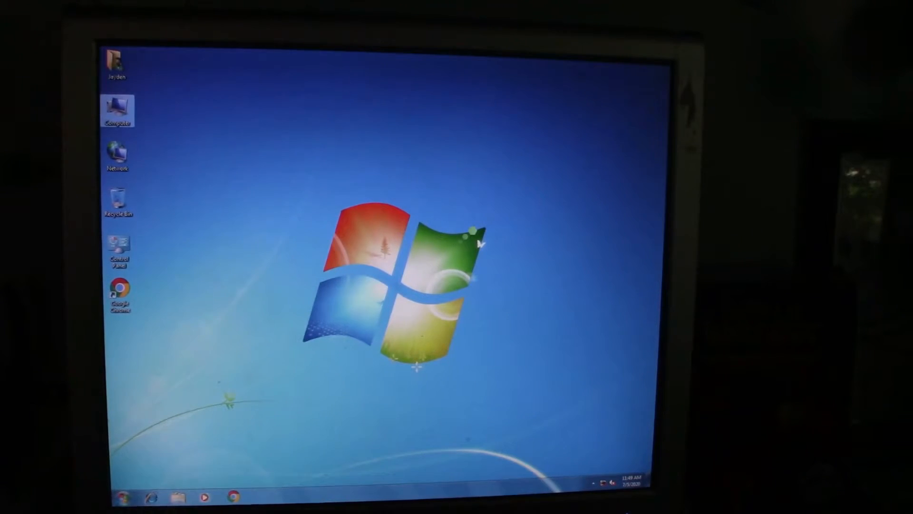
Launch GParted from the Ubuntu live dock to show /dev/sda with its NTFS partitions
click(123, 499)
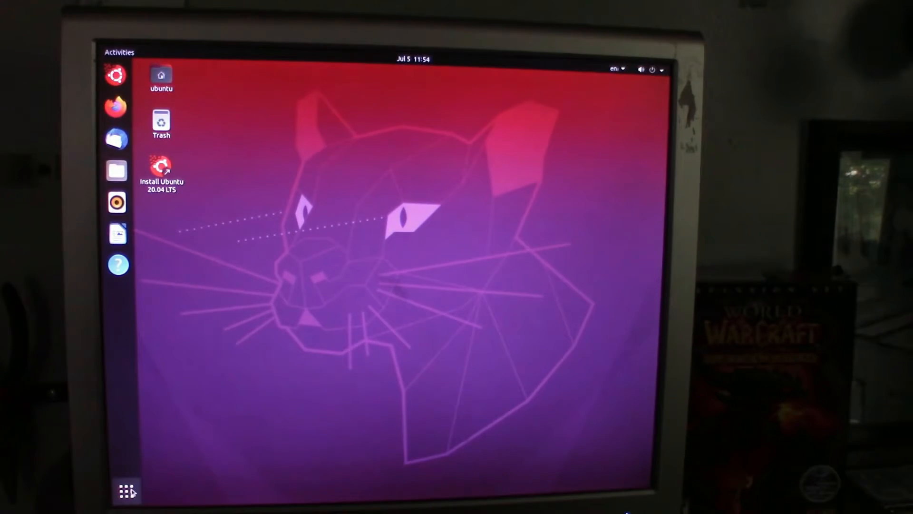
click(126, 490)
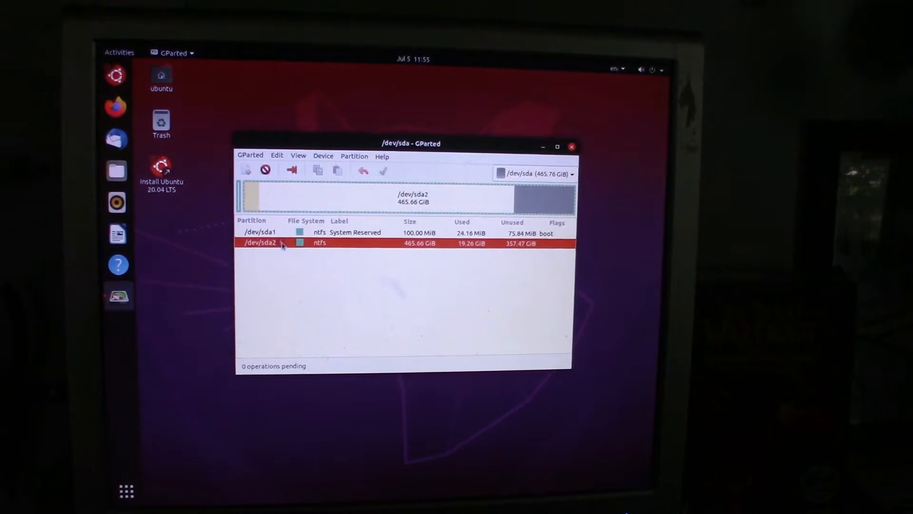
View /dev/sda2 Information reporting 88.94 GiB unallocated inside the partition, then dismiss it
right_click(274, 242)
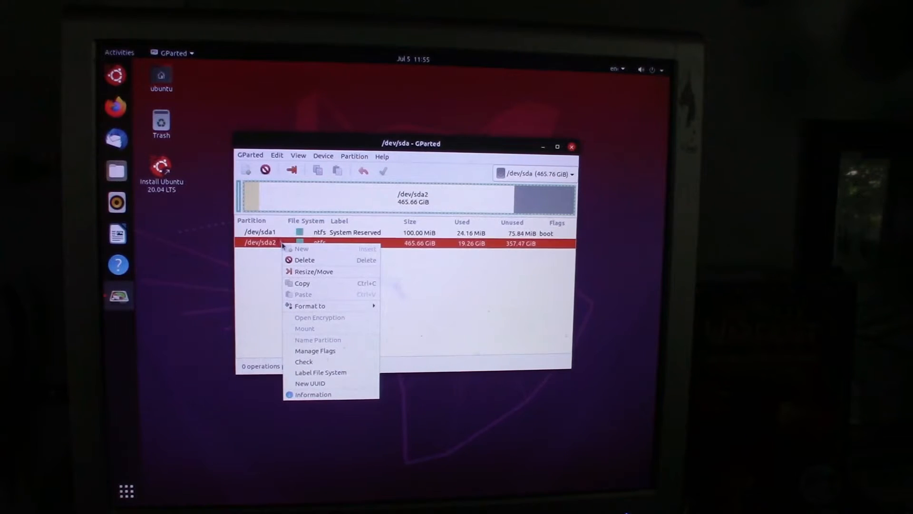
click(314, 271)
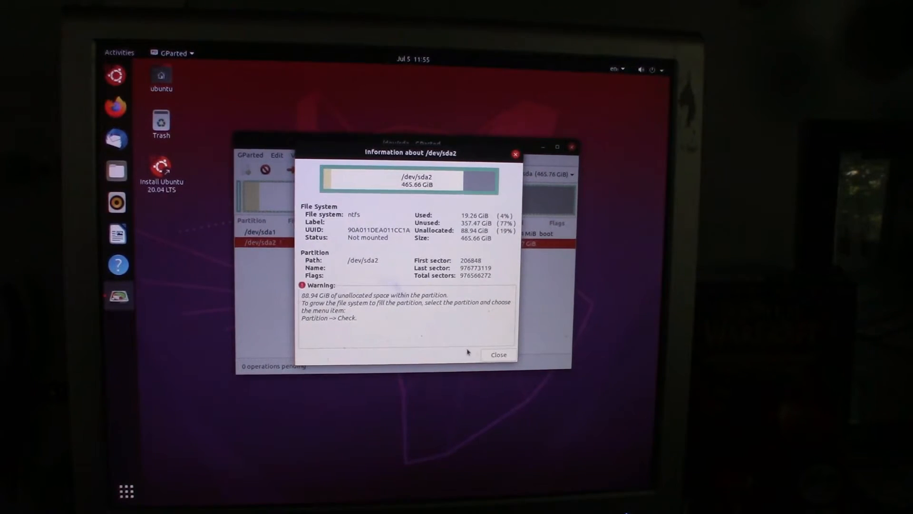
click(497, 354)
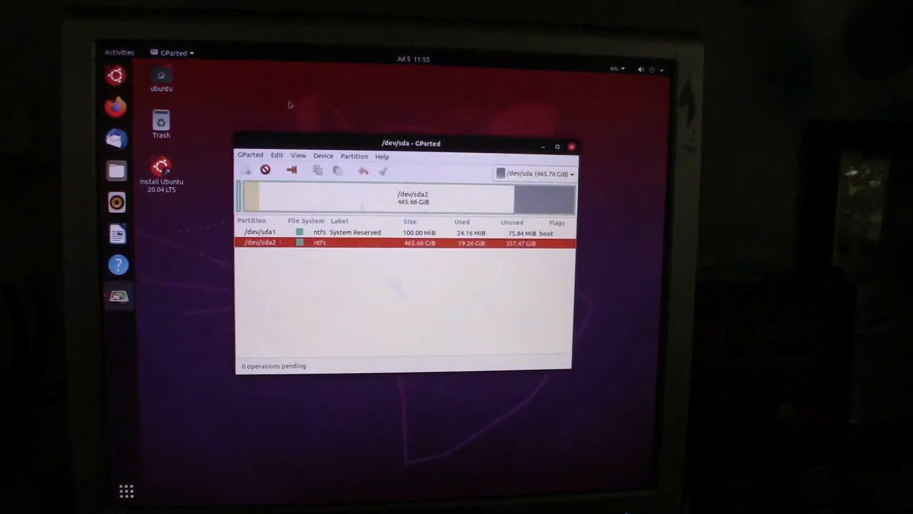
click(354, 156)
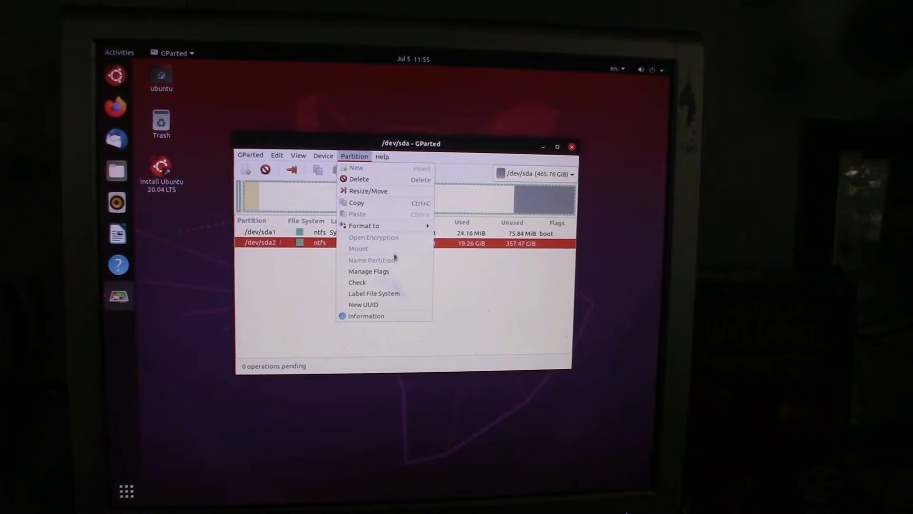
Queue a Check on /dev/sda2, apply the pending operation and dismiss the success report
click(356, 281)
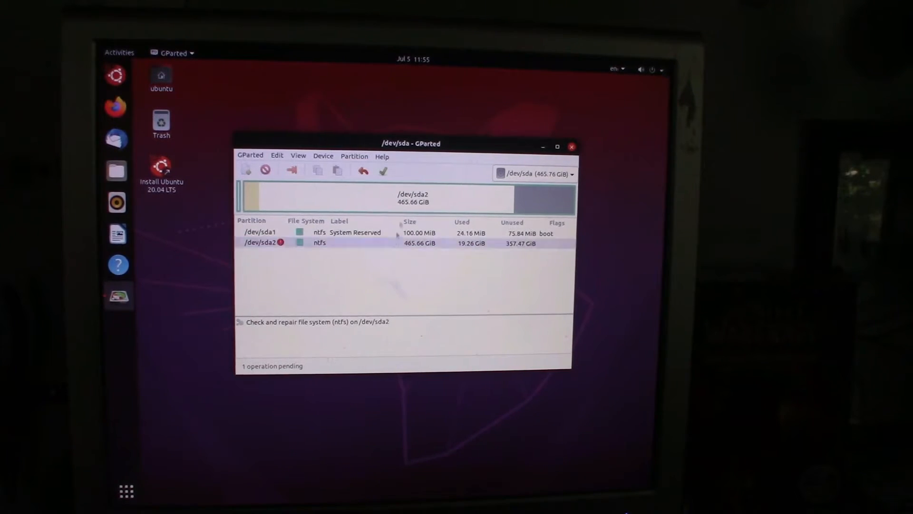
click(382, 171)
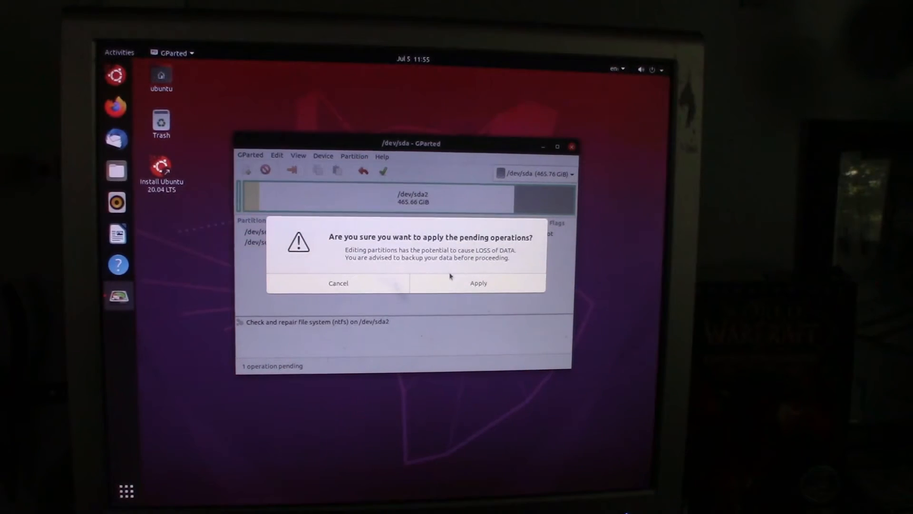
click(478, 282)
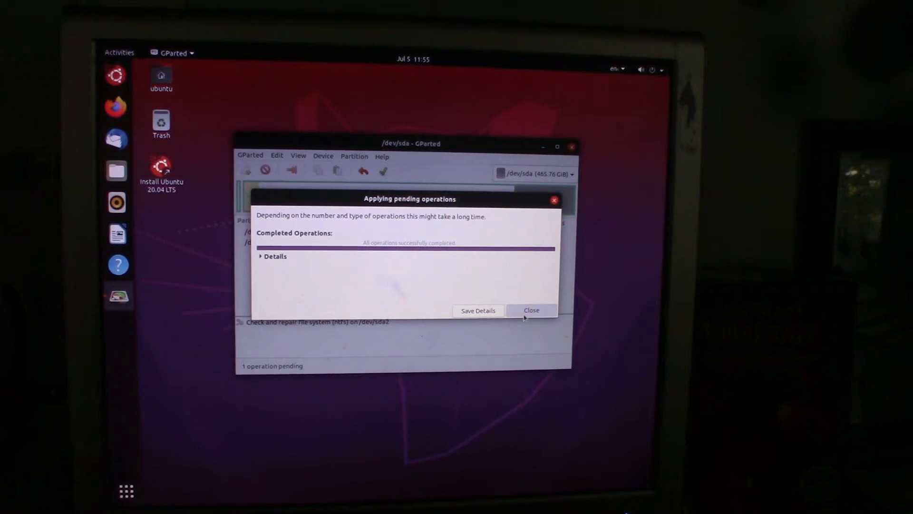
click(529, 310)
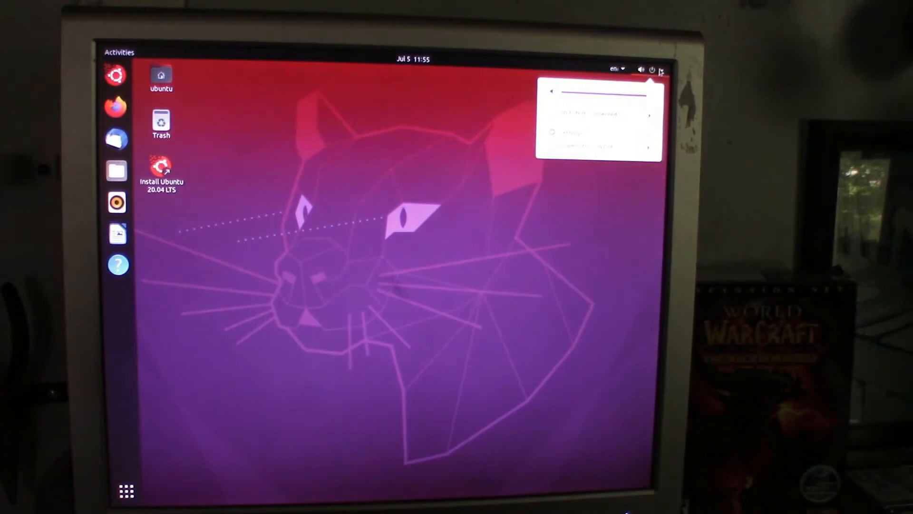
Restart the machine from the Ubuntu power menu back into Windows
click(585, 147)
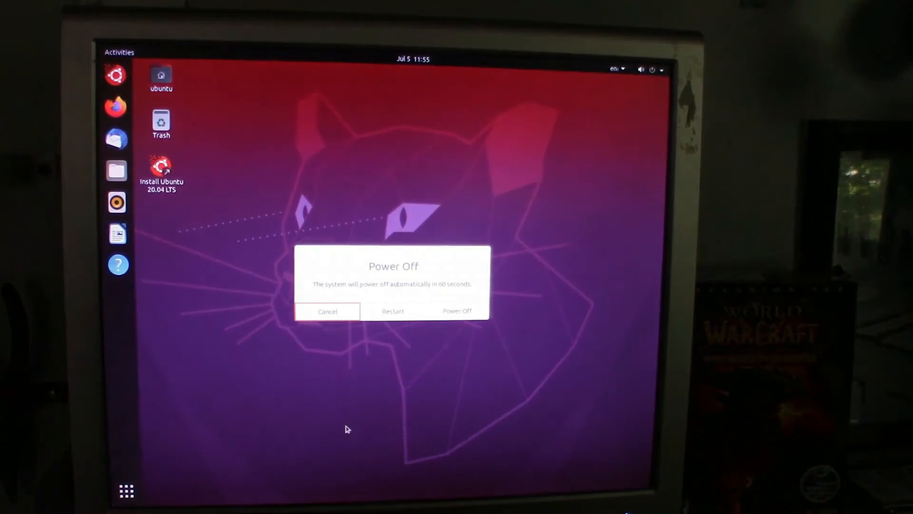
click(328, 311)
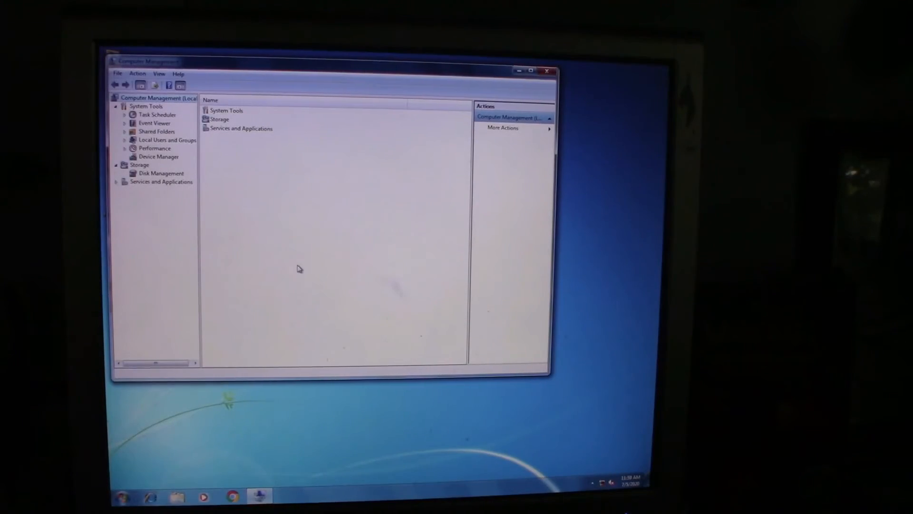
Select Disk Management under Storage so it connects to the Virtual Disk Service
click(160, 173)
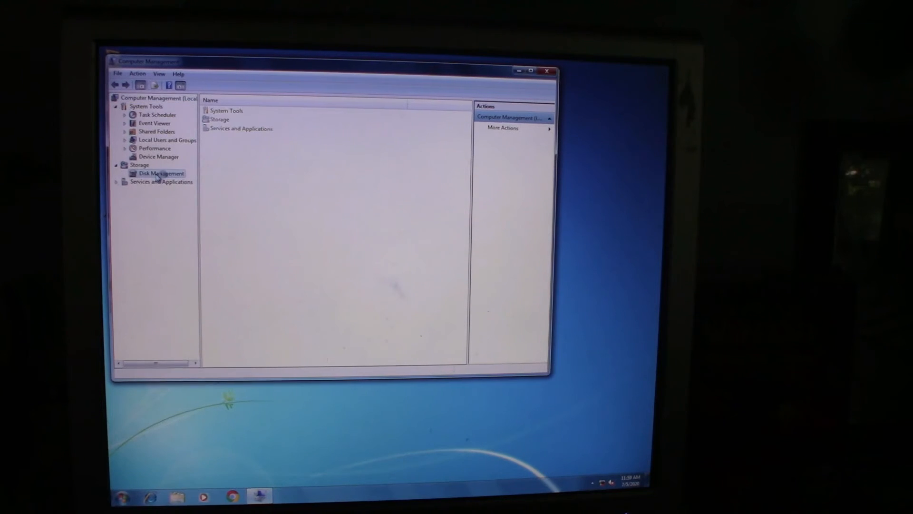
click(162, 173)
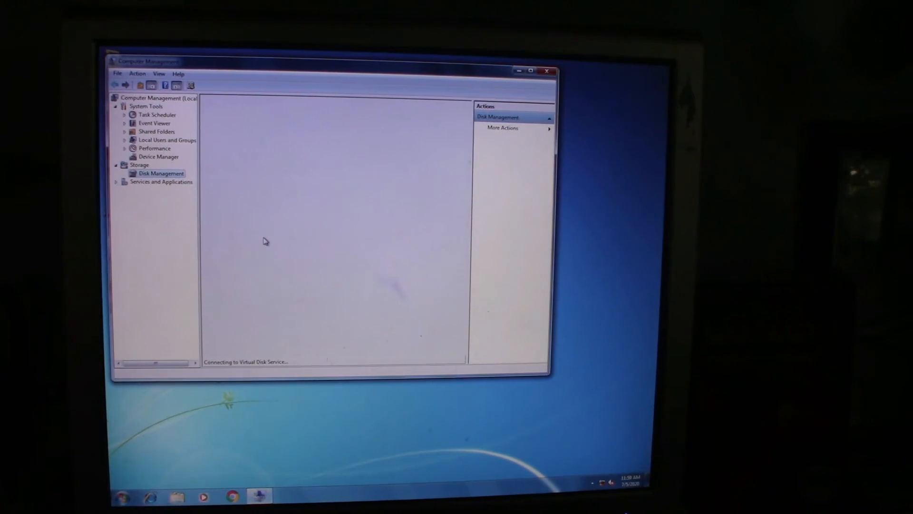